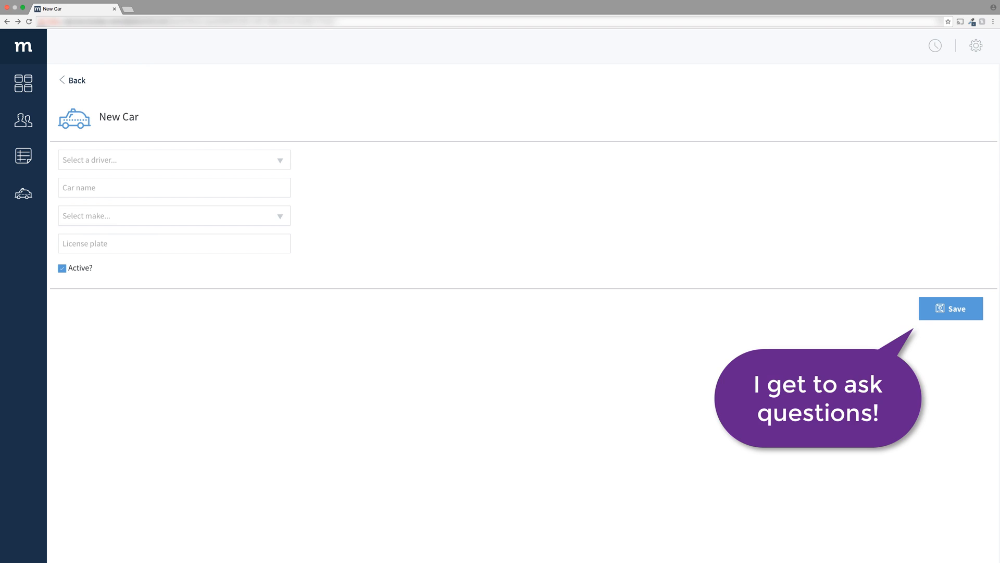
Step: Enter design mode on the New Car screen and edit the Save button's Click actions
{"action": "left_click", "coordinate": [174, 186]}
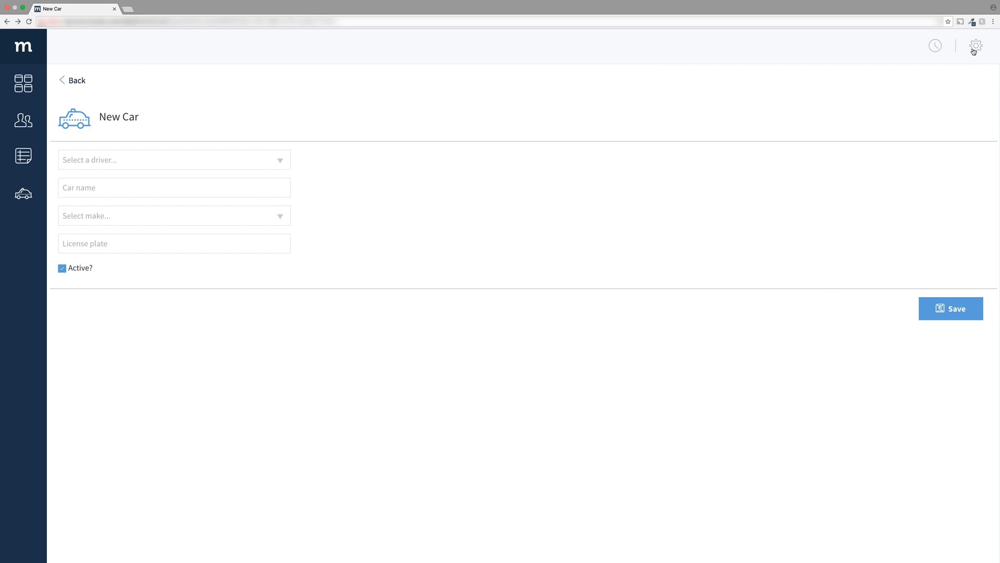
{"action": "left_click", "coordinate": [975, 45]}
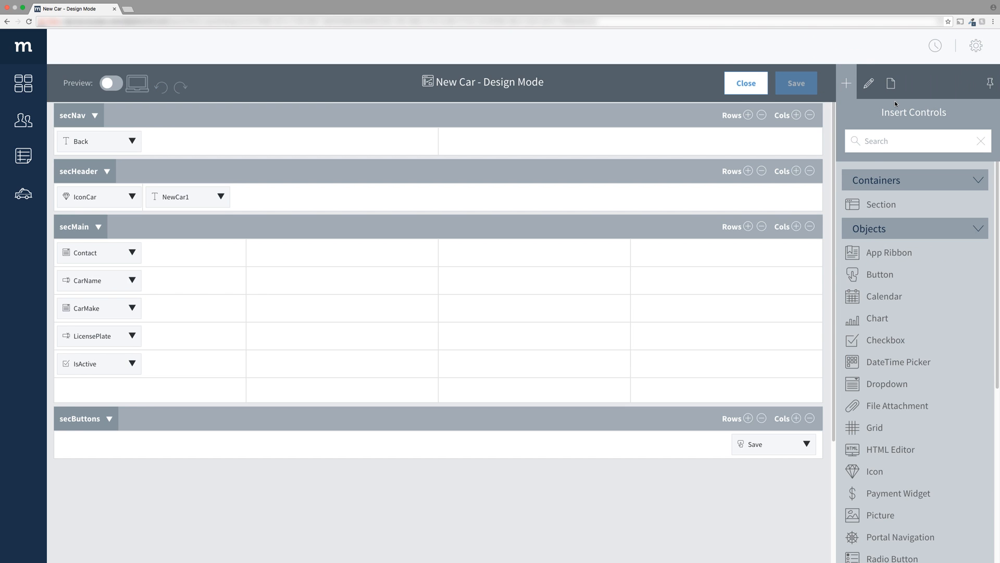
{"action": "left_click", "coordinate": [805, 444]}
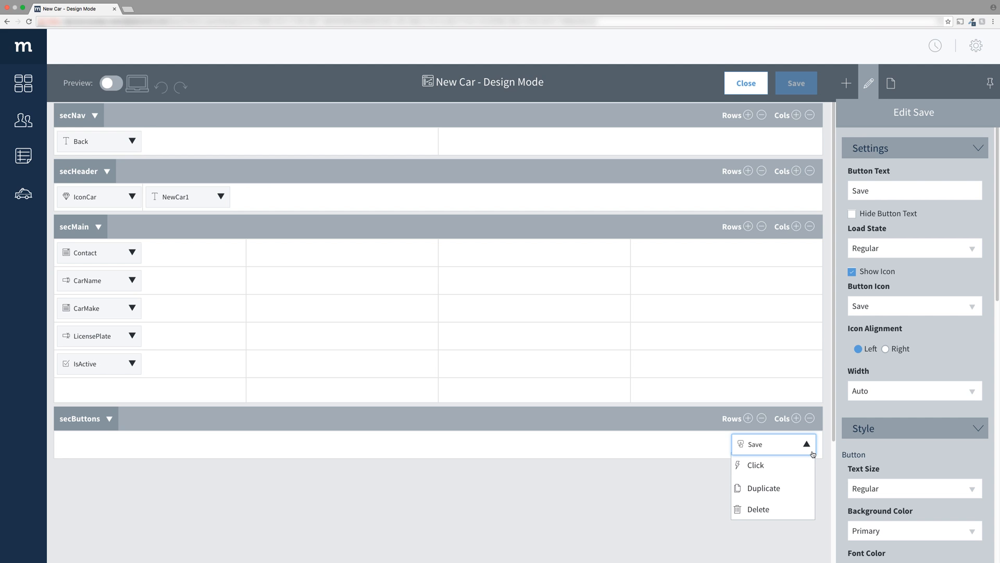
{"action": "left_click", "coordinate": [756, 464]}
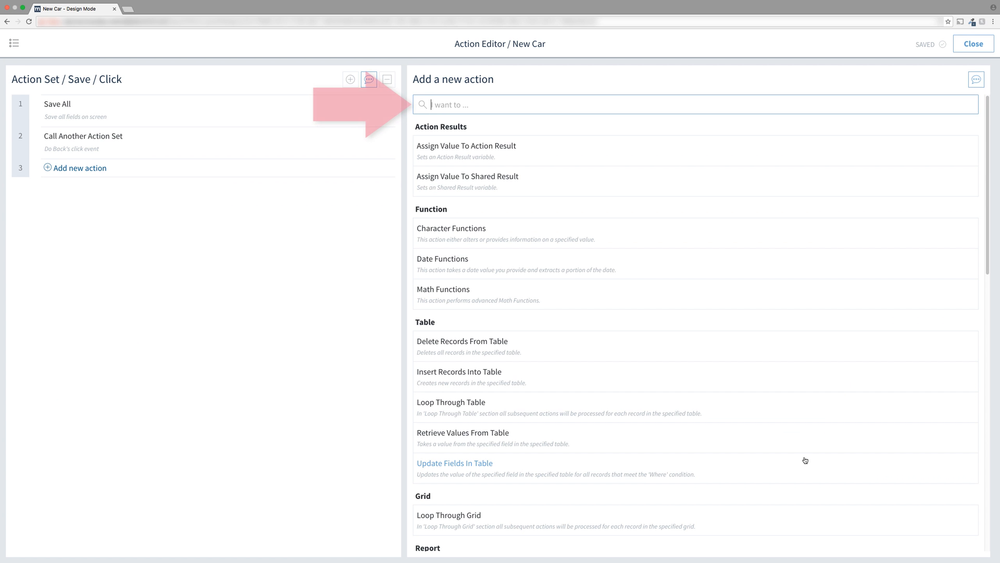
Step: Search 'conditional' and add a Conditional Statement (If…then / Else) to the action set
{"action": "type", "text": "conditional"}
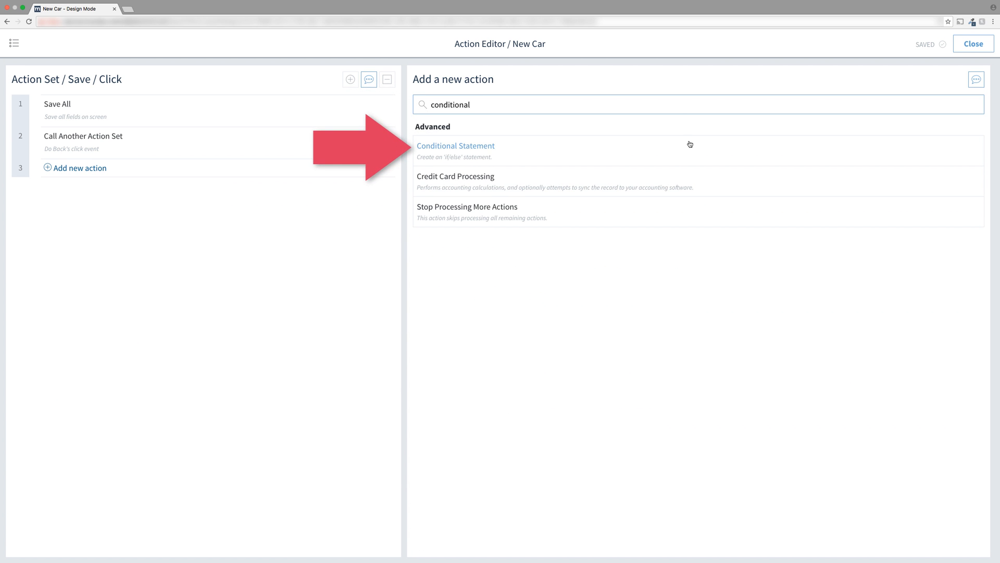
{"action": "left_click", "coordinate": [455, 146]}
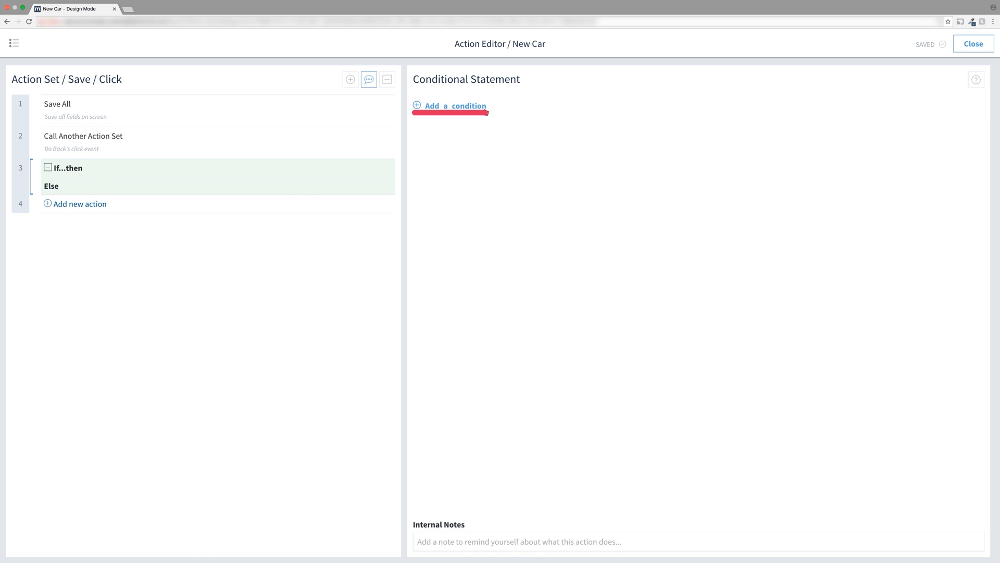
Step: Set the condition to CarName Is Not Empty
{"action": "left_click", "coordinate": [450, 105]}
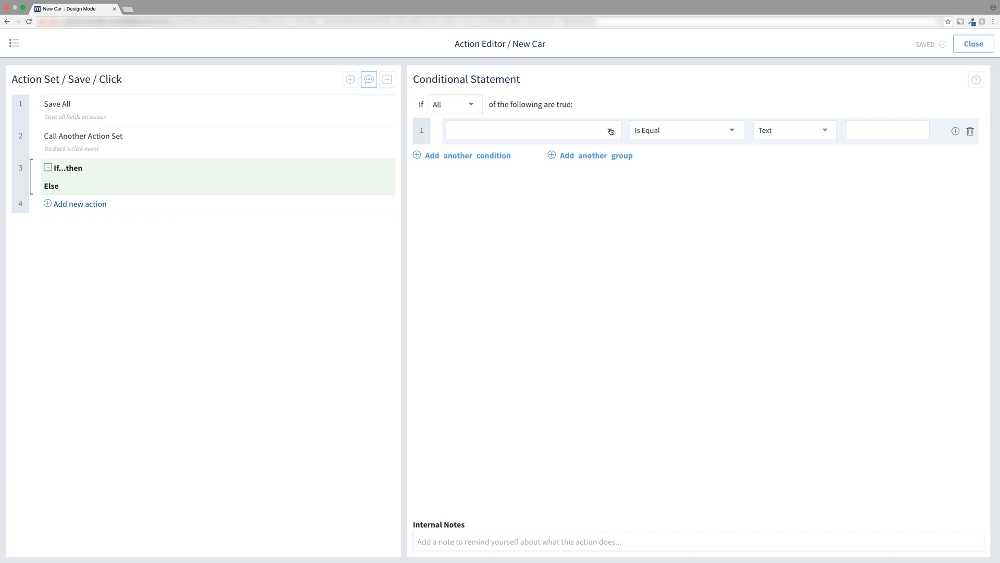
{"action": "left_click", "coordinate": [533, 131]}
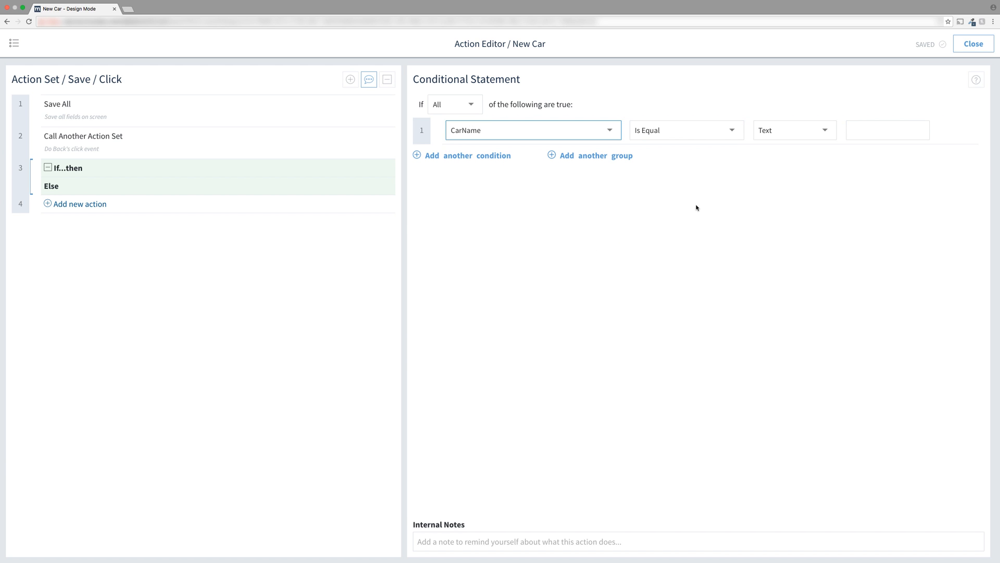
{"action": "left_click", "coordinate": [685, 130]}
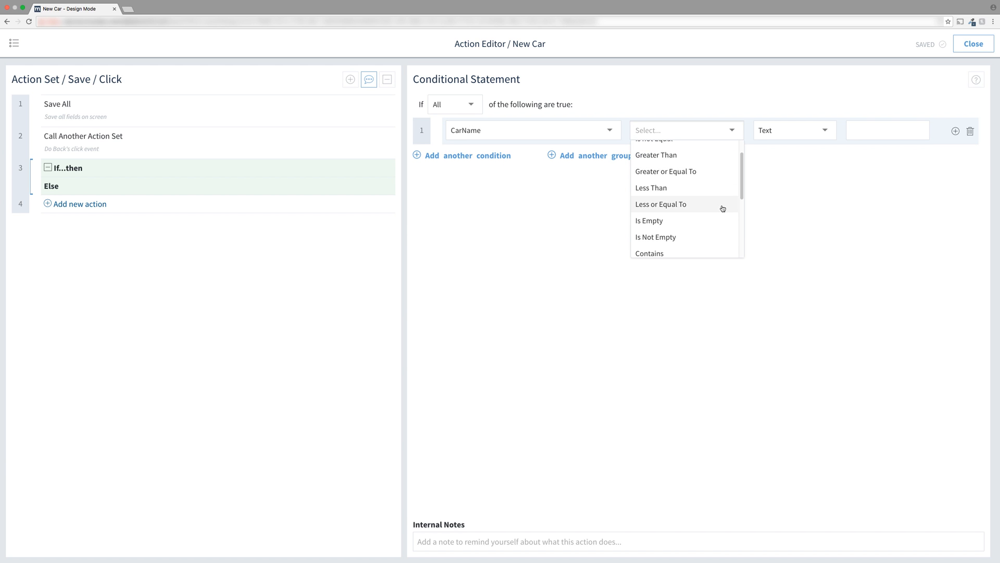
{"action": "left_click", "coordinate": [655, 236]}
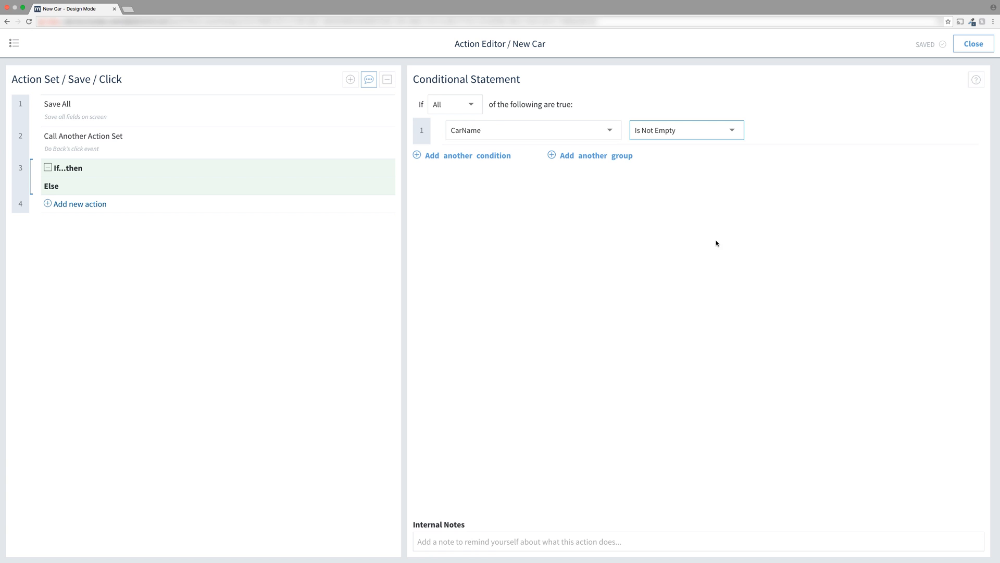
Step: Add the internal note 'if Car Name field is not empty' to the condition
{"action": "type", "text": "if Car Name"}
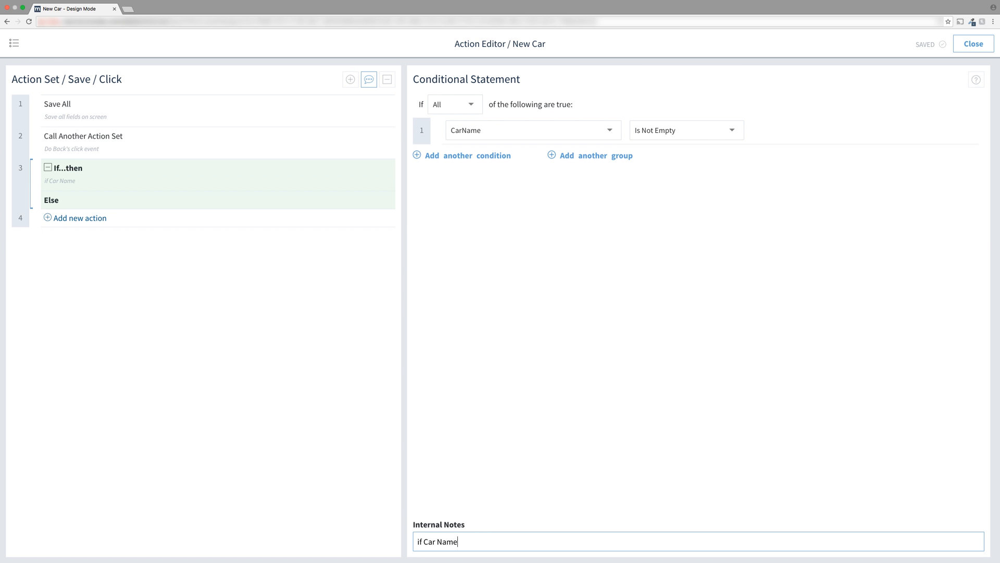
{"action": "type", "text": "field is not e"}
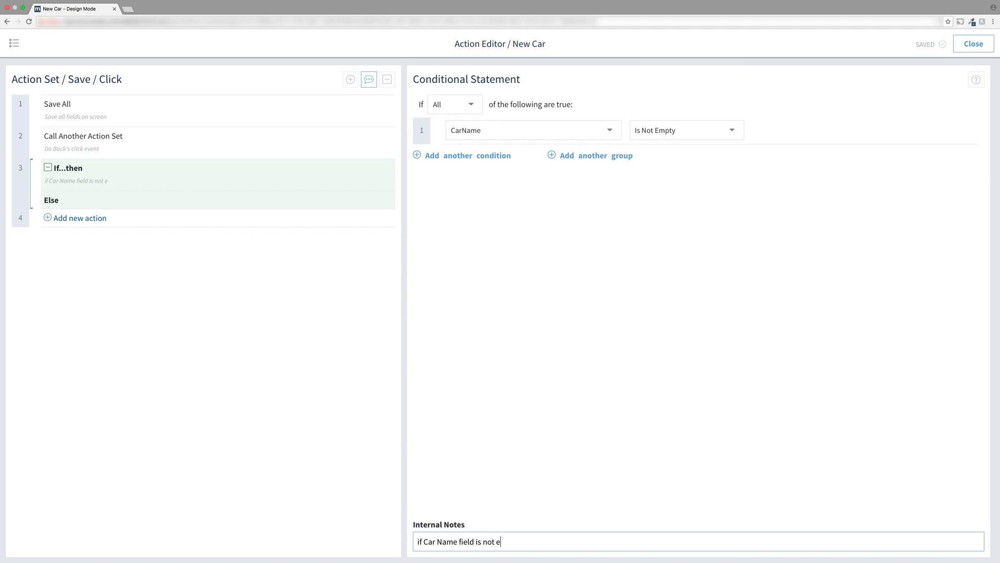
{"action": "type", "text": "mpty"}
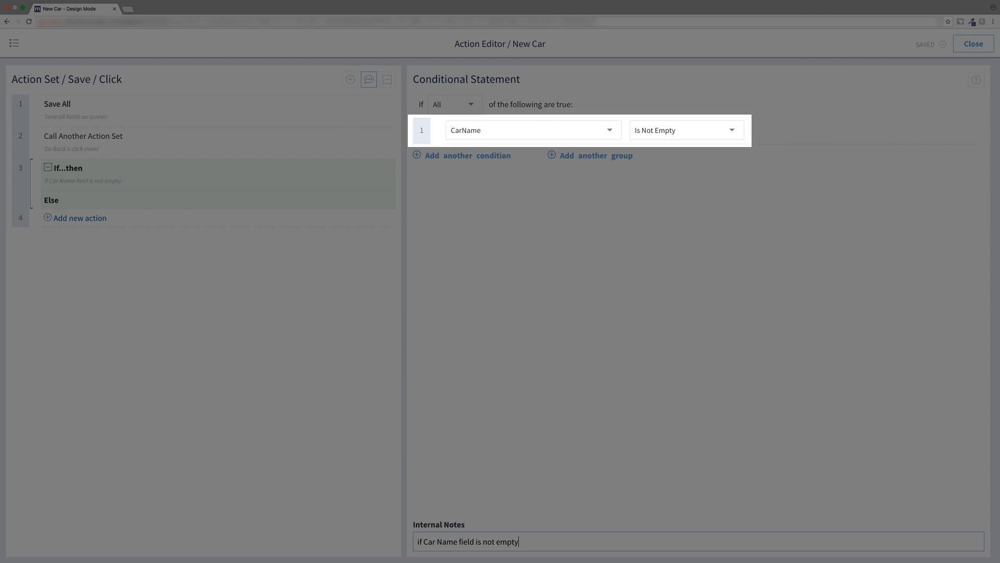
{"action": "mouse_move", "coordinate": [760, 133]}
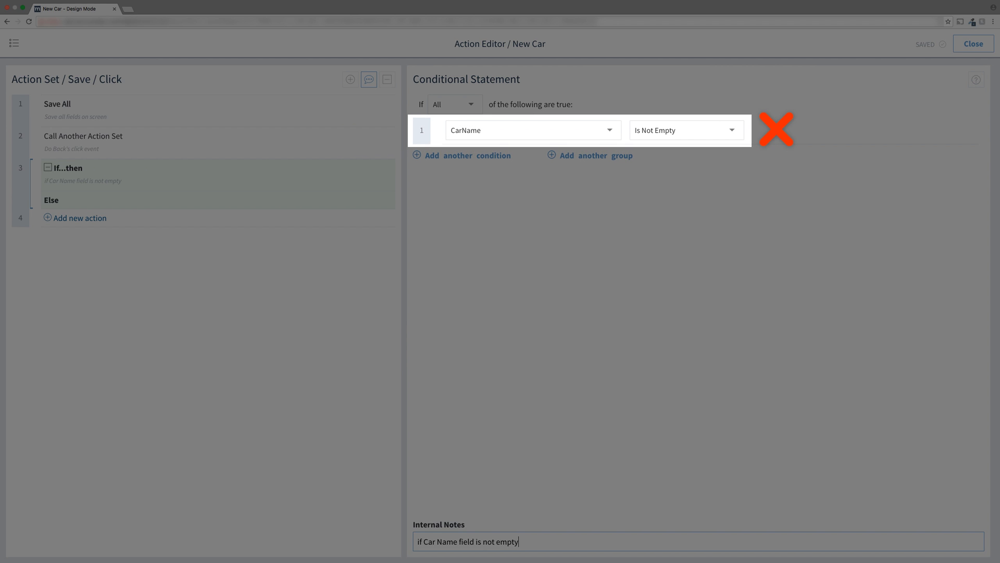
{"action": "left_click", "coordinate": [217, 200]}
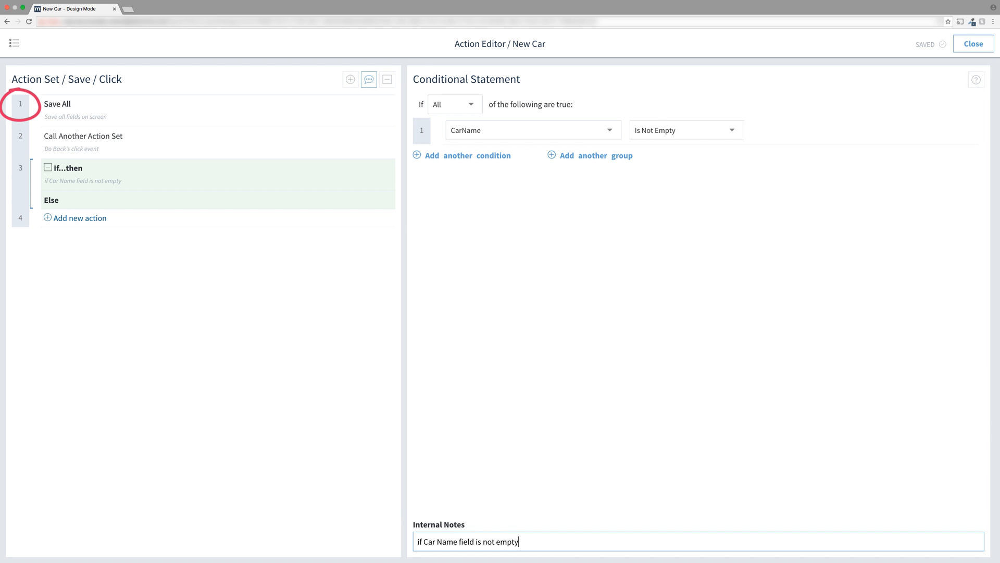
{"action": "mouse_move", "coordinate": [97, 166]}
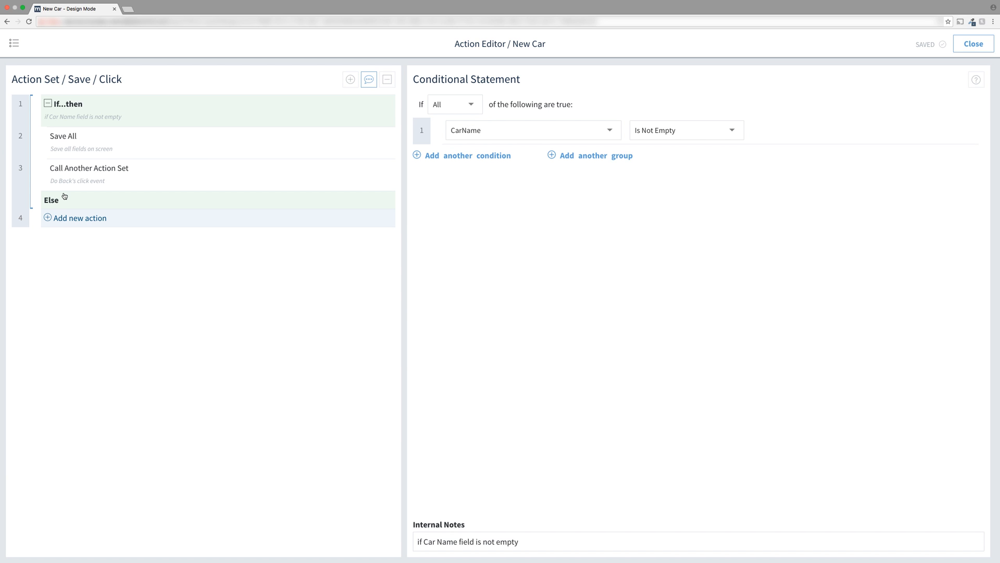
{"action": "mouse_move", "coordinate": [376, 200]}
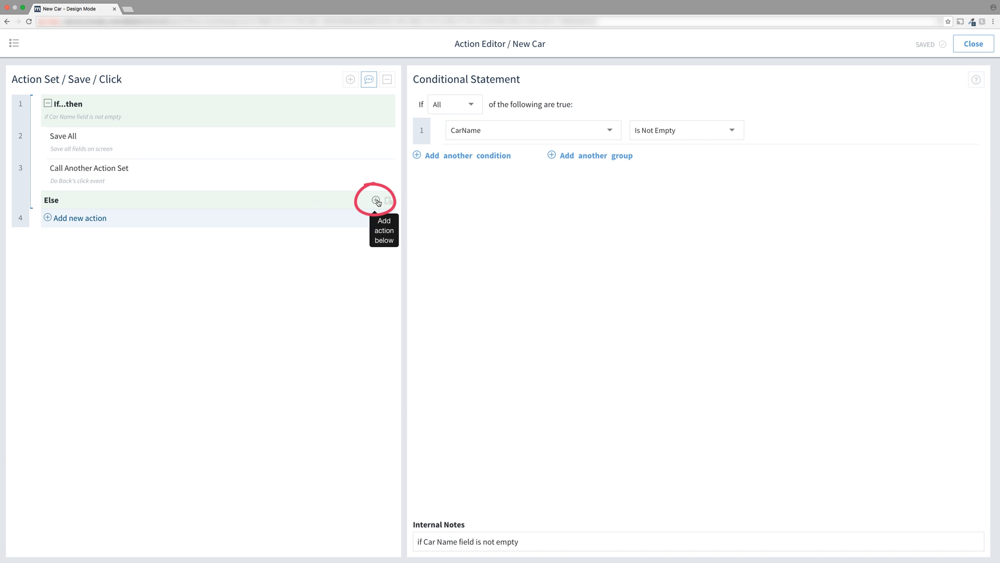
Step: Search 'show' and add a Show Message action under the Else branch
{"action": "left_click", "coordinate": [376, 200]}
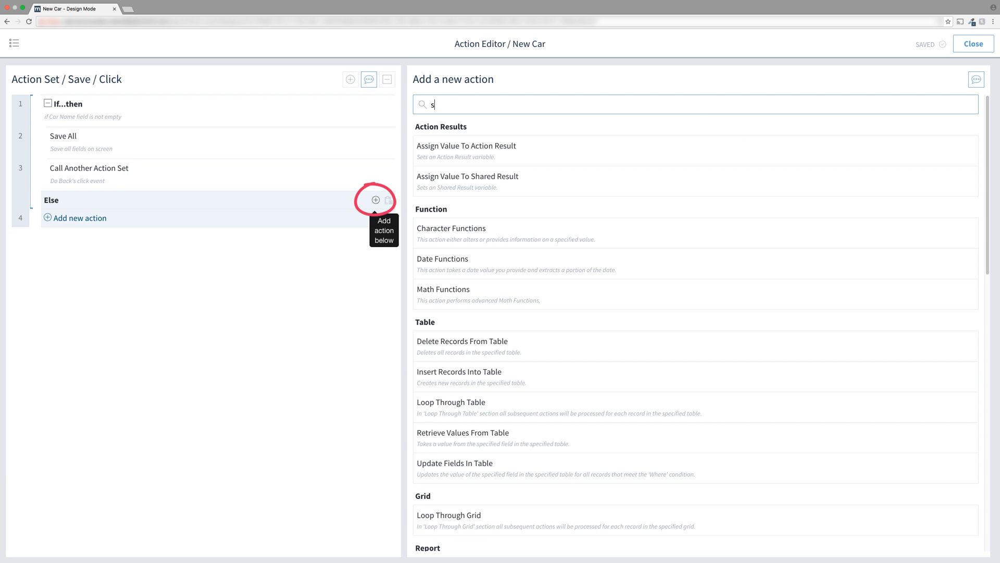
{"action": "type", "text": "how"}
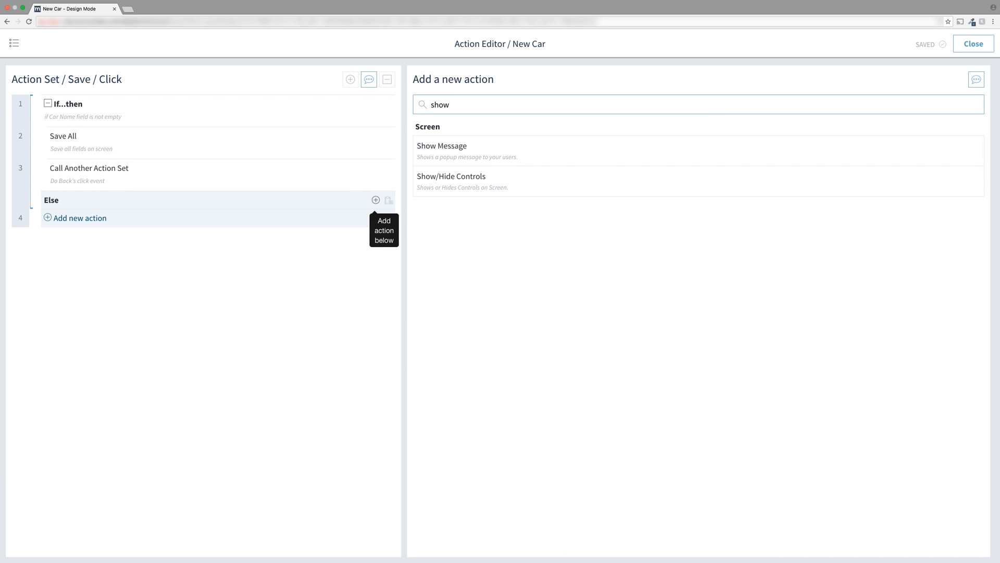
{"action": "left_click", "coordinate": [442, 146]}
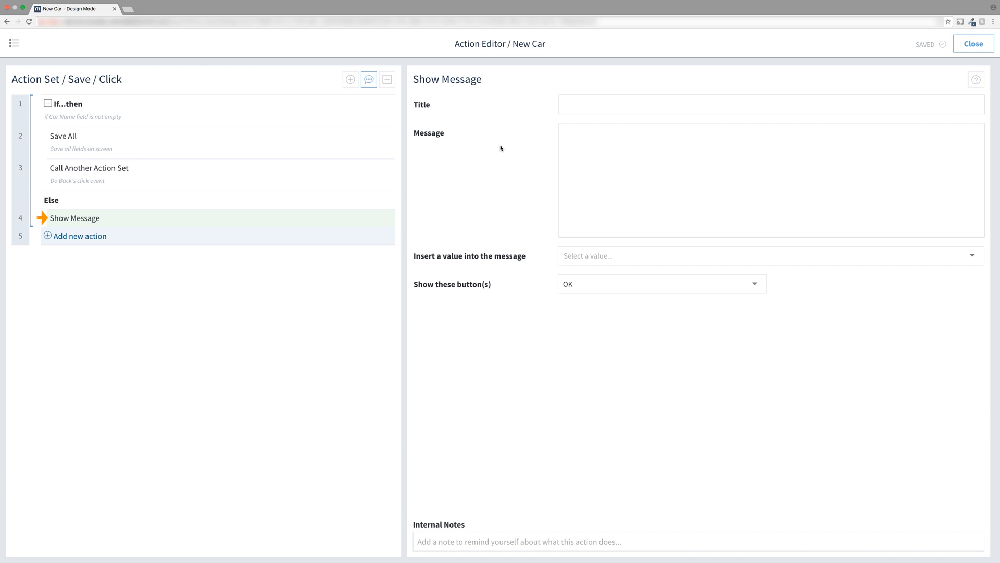
{"action": "mouse_move", "coordinate": [376, 199]}
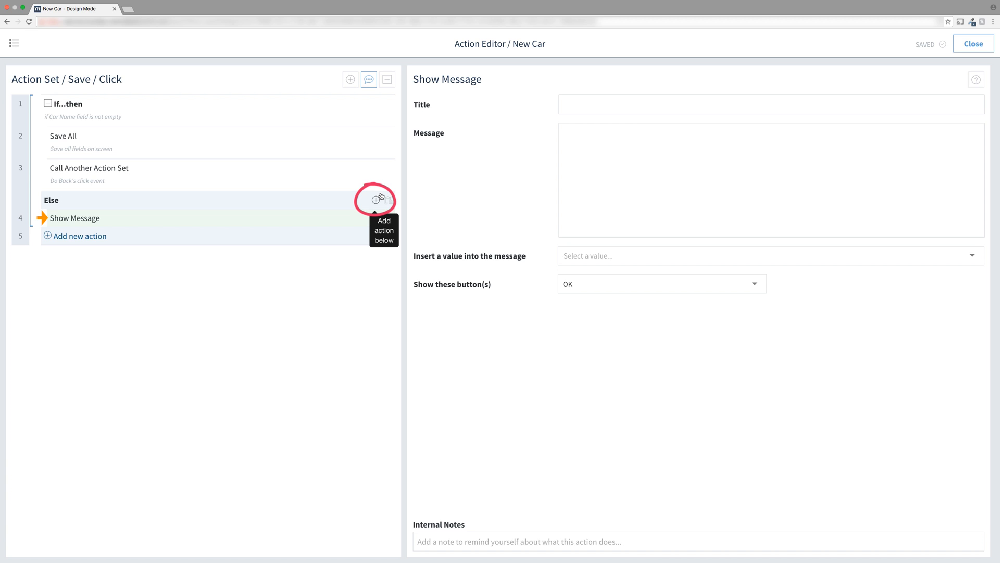
Step: Title it 'Car Name Required', message 'Please put in a car name.', note 'Required car name'
{"action": "type", "text": "c"}
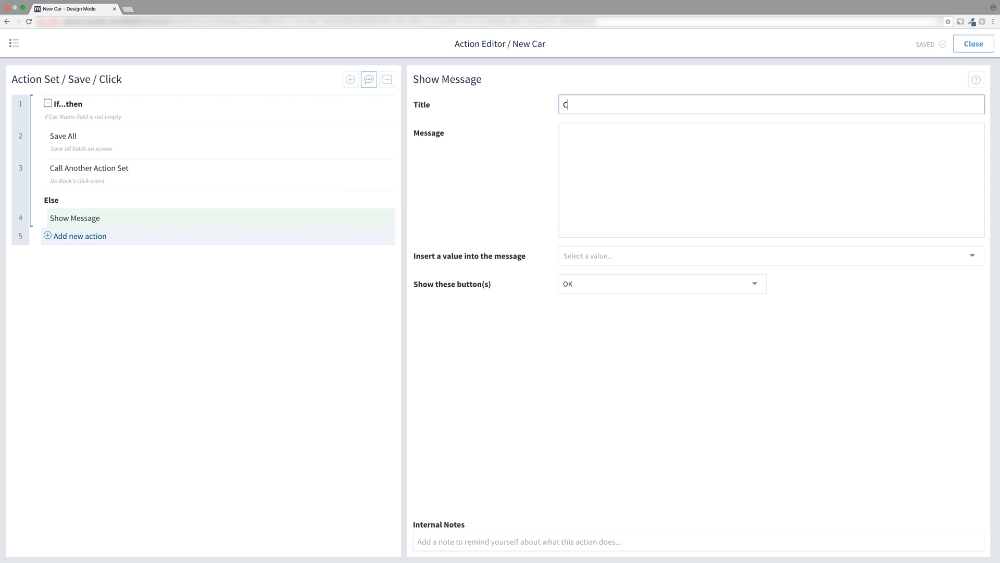
{"action": "type", "text": "Car Name Required"}
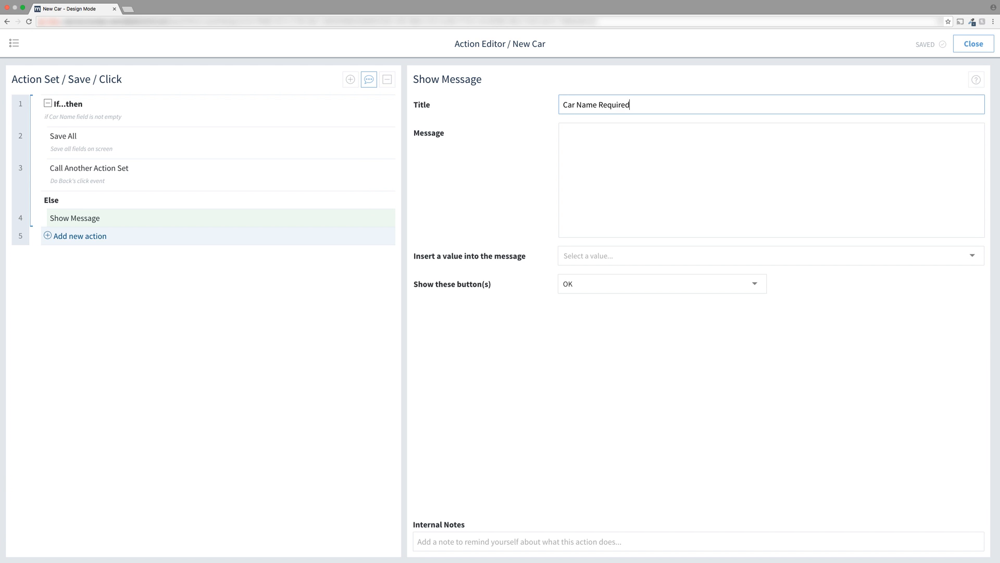
{"action": "type", "text": "Please put in a car na"}
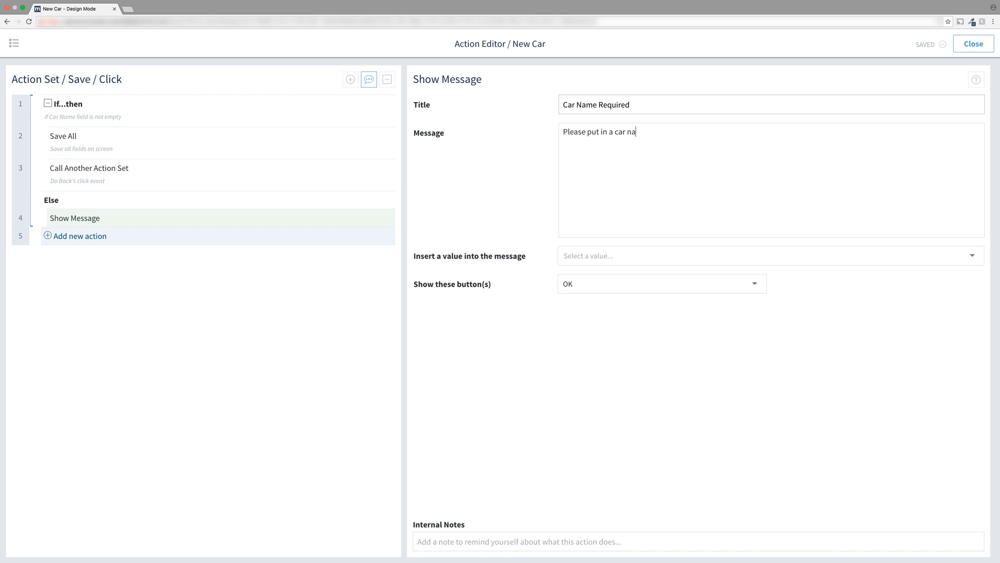
{"action": "type", "text": "me."}
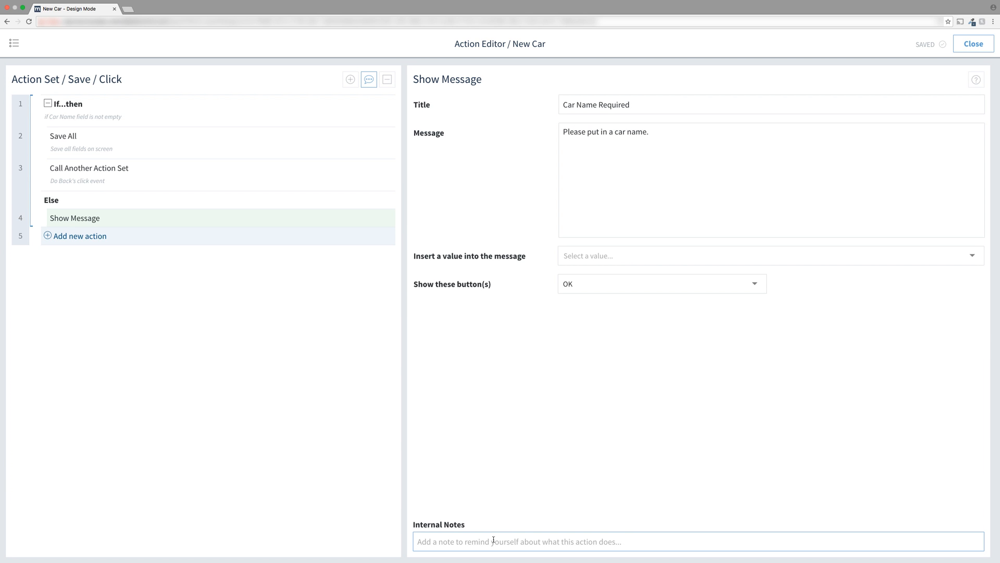
{"action": "type", "text": "Required car name"}
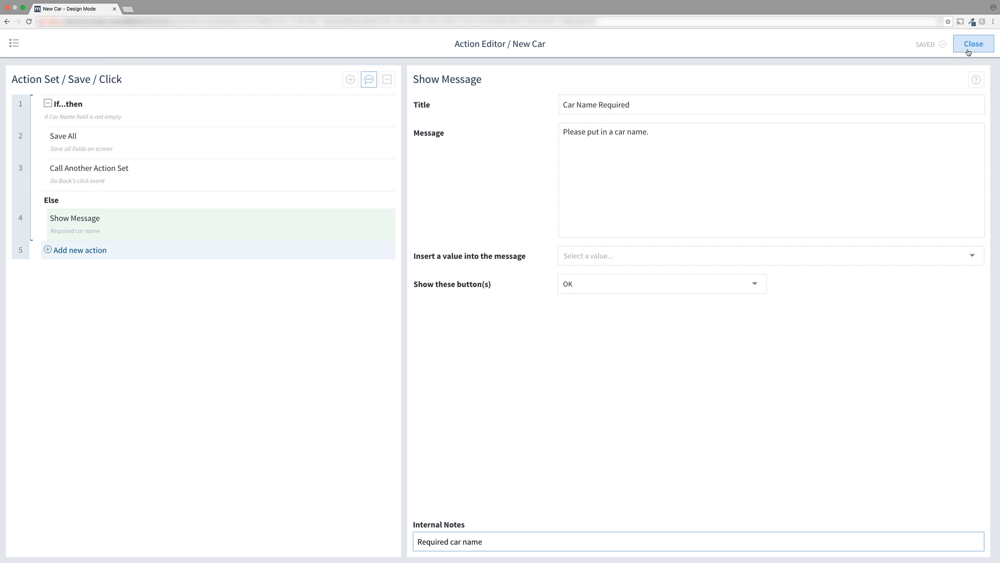
Step: Close the action editor and check the New Car screen in Preview
{"action": "left_click", "coordinate": [973, 44]}
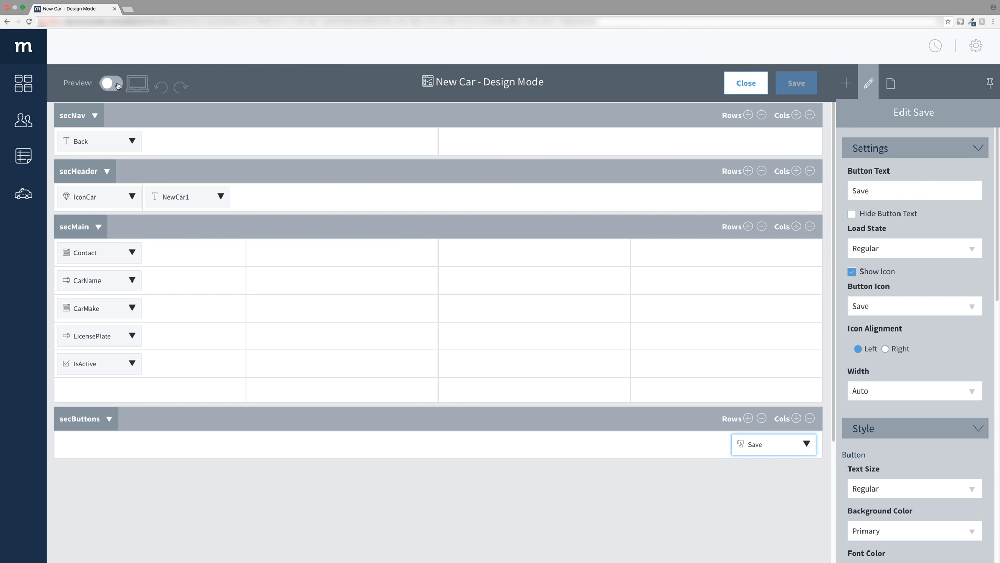
{"action": "left_click", "coordinate": [110, 83]}
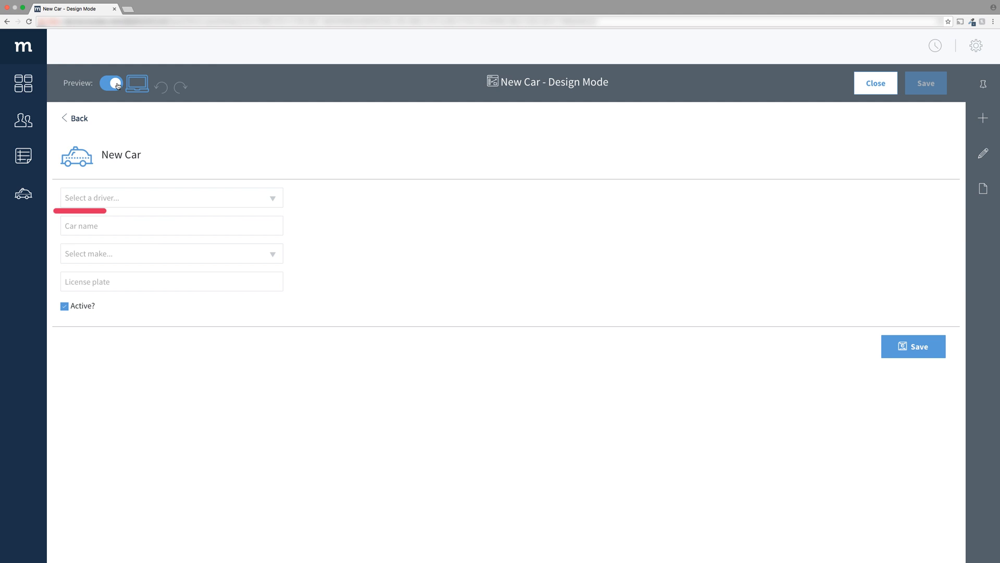
{"action": "left_click", "coordinate": [171, 225]}
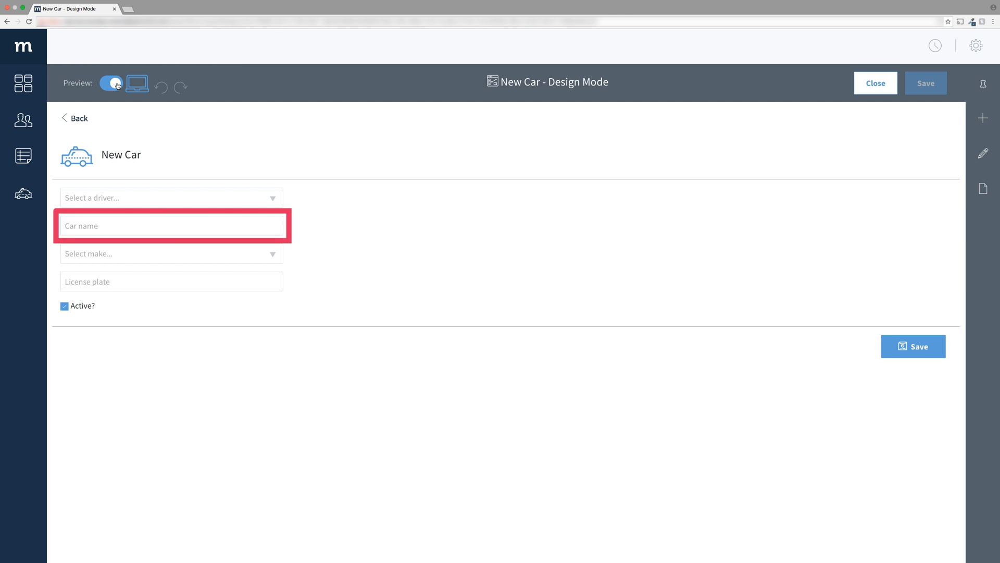
{"action": "left_click", "coordinate": [110, 84]}
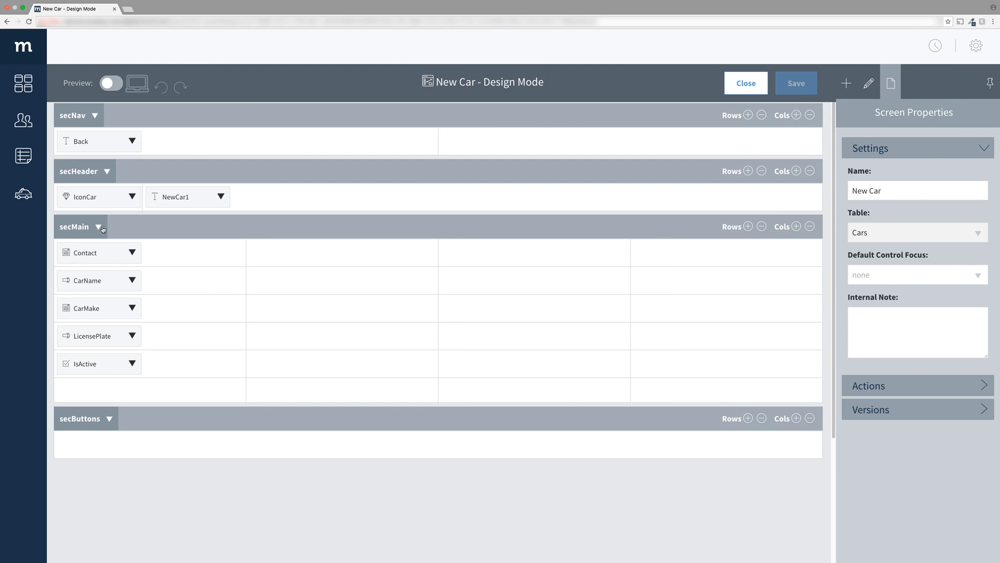
Step: Change the CarName field's placeholder to '*Car name' and save the screen
{"action": "left_click", "coordinate": [87, 280]}
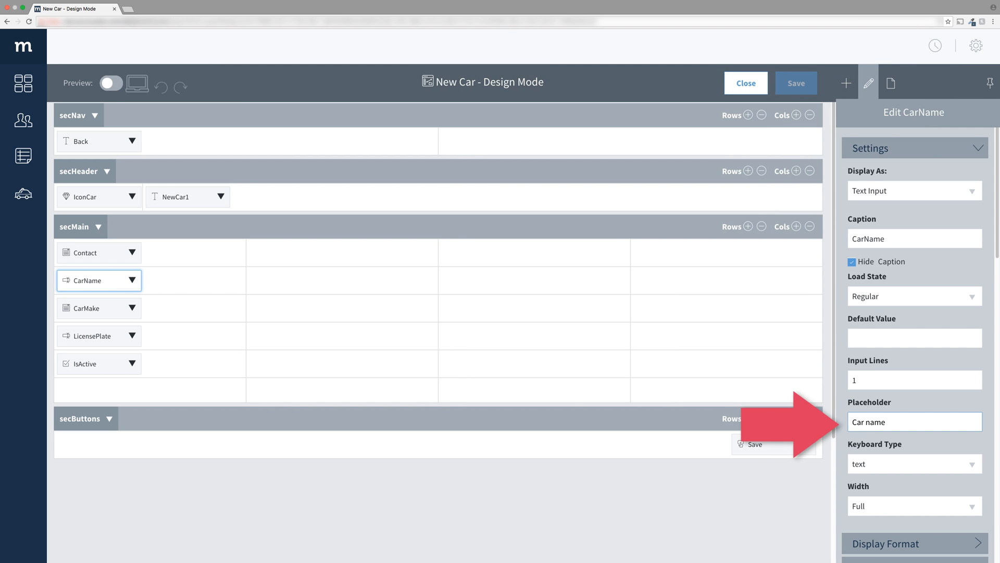
{"action": "left_click", "coordinate": [795, 83]}
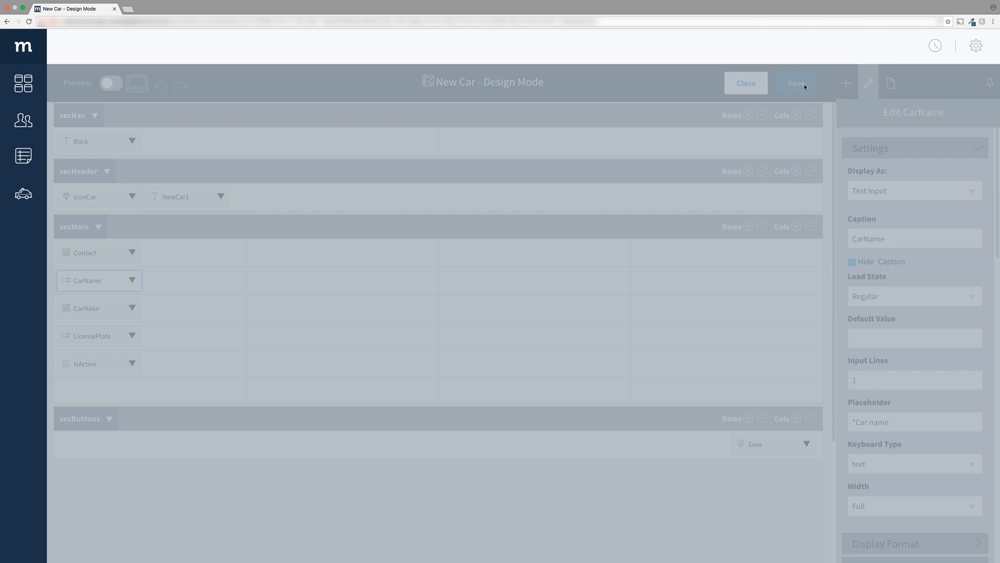
{"action": "left_click", "coordinate": [744, 83]}
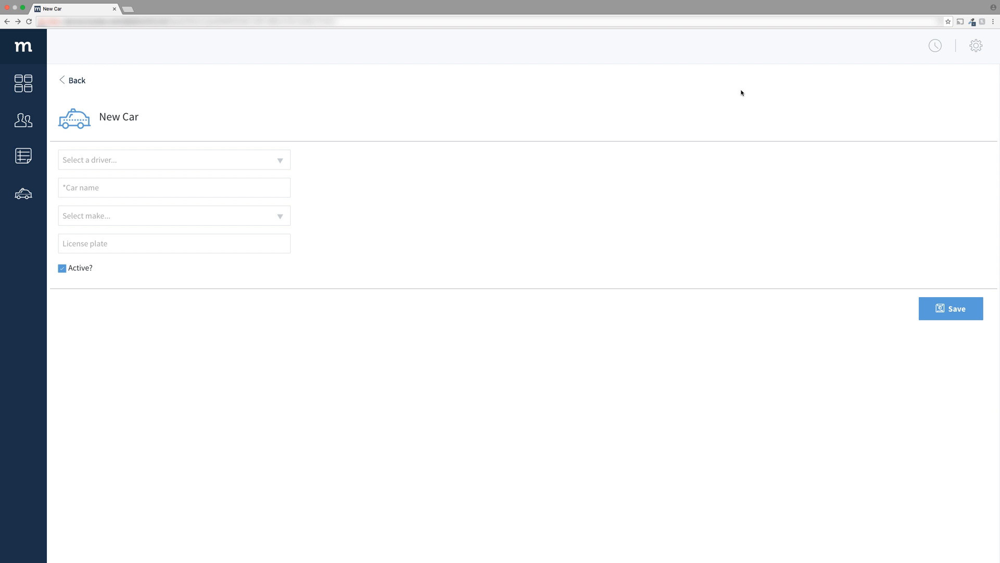
{"action": "left_click", "coordinate": [951, 309]}
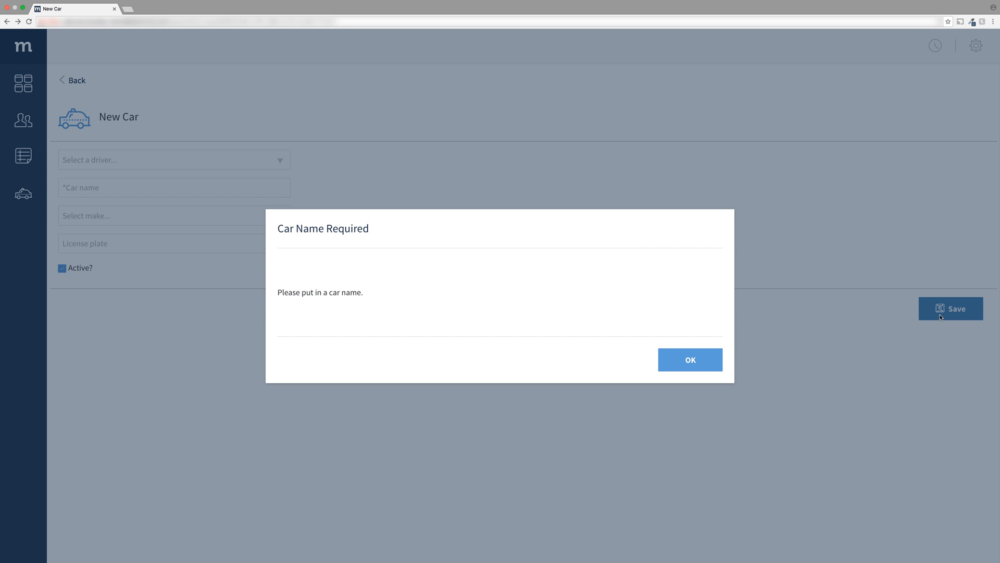
{"action": "mouse_move", "coordinate": [758, 383]}
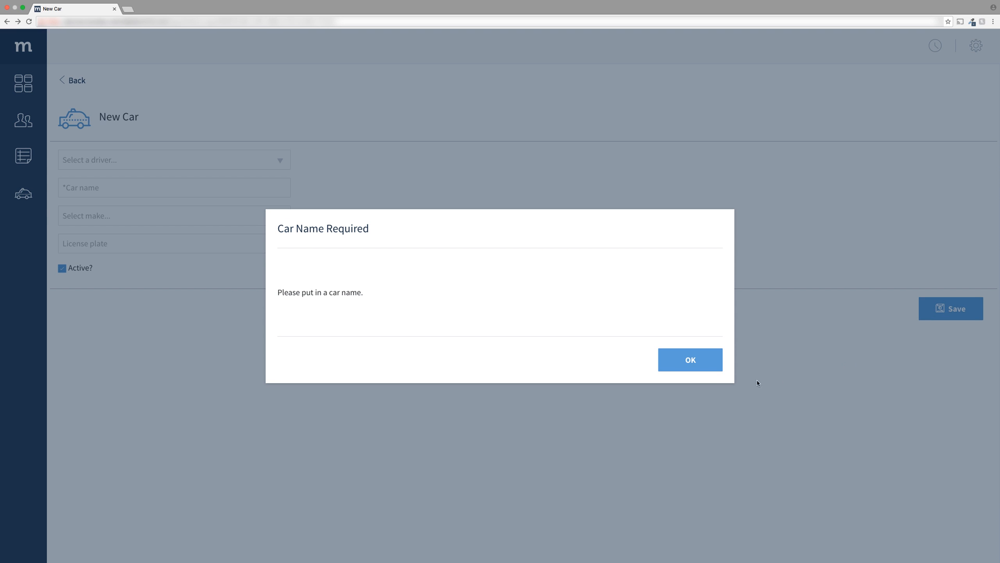
{"action": "left_click", "coordinate": [690, 360]}
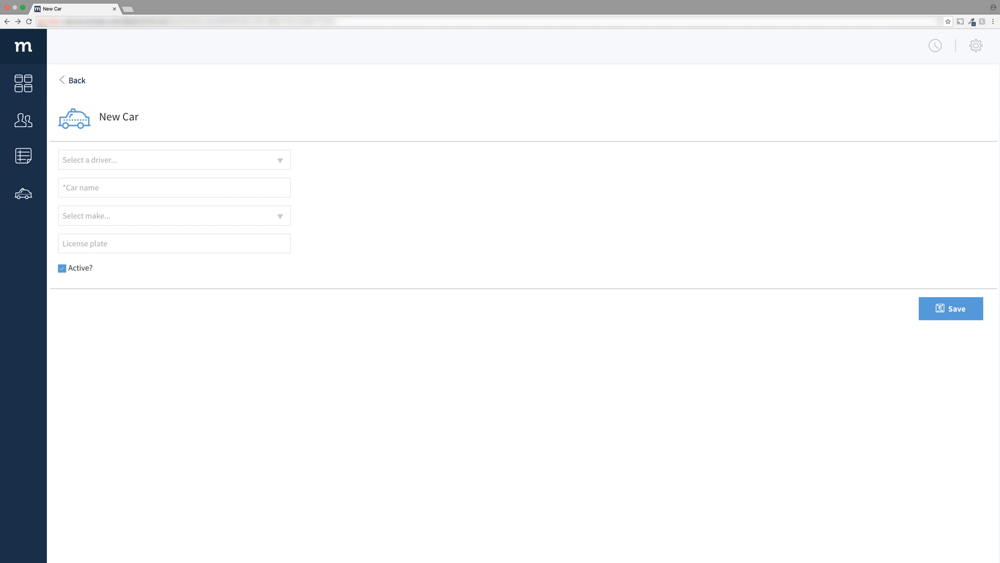